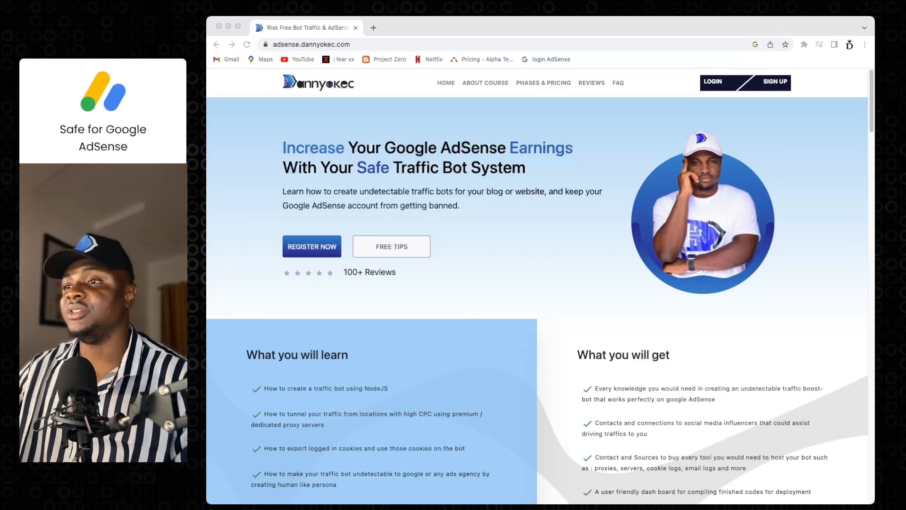
Step: Scroll the adsense.dannyokec.com page down to the 'Build the safest Adsense traffic bot' feature cards
{"action": "scroll", "scroll_direction": "down", "scroll_amount": 3}
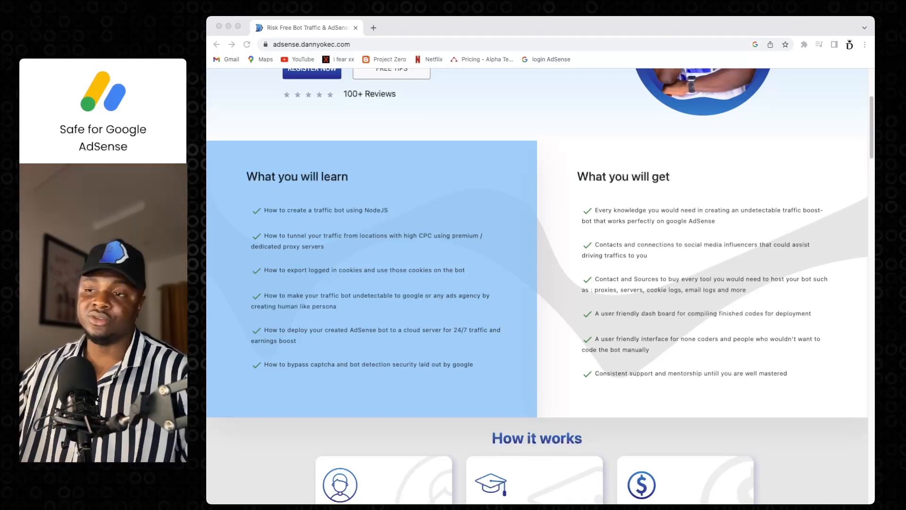
{"action": "scroll", "scroll_direction": "down", "scroll_amount": 3}
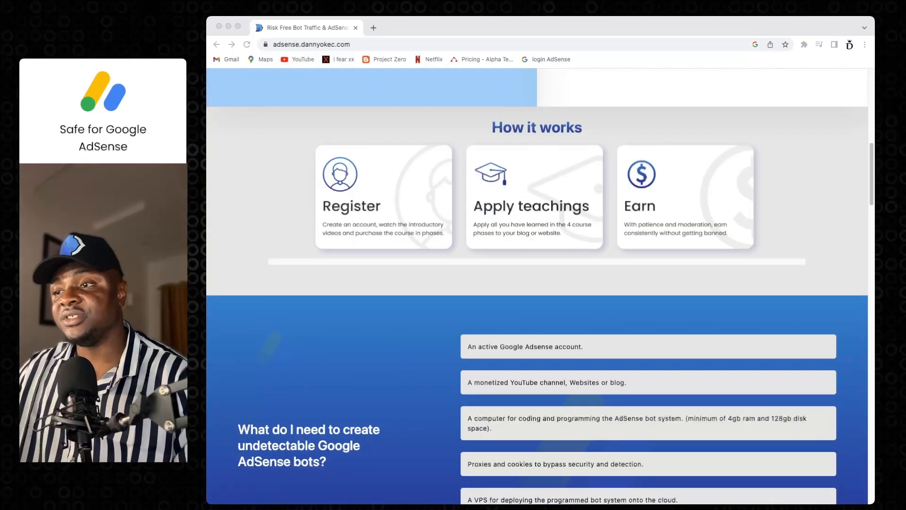
{"action": "scroll", "scroll_direction": "down", "scroll_amount": 3}
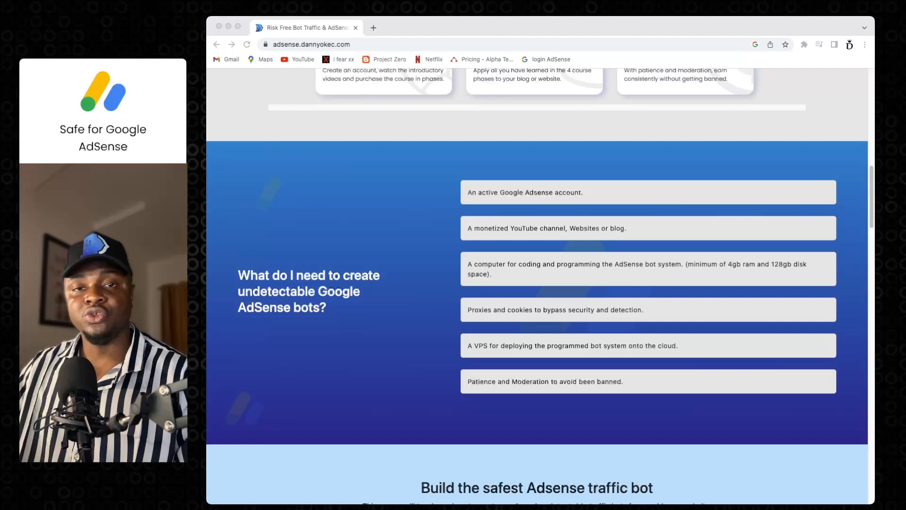
{"action": "scroll", "scroll_direction": "down", "scroll_amount": 3}
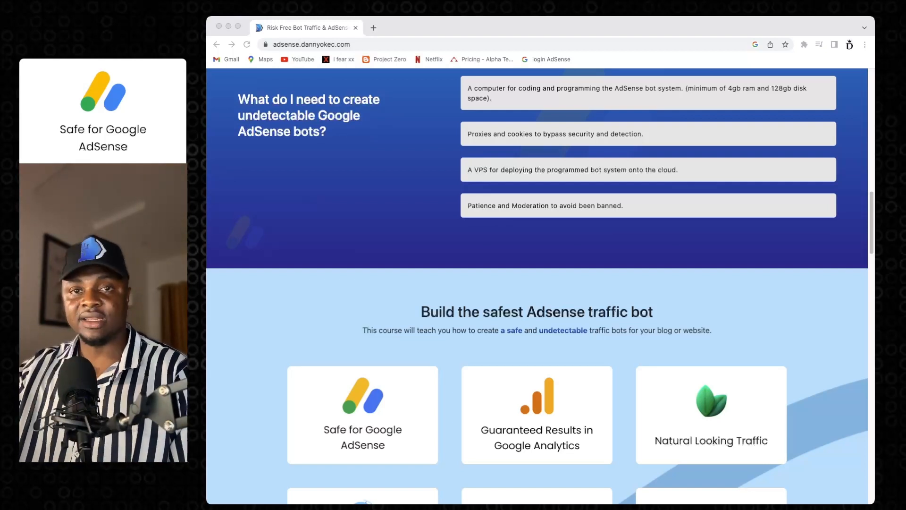
{"action": "scroll", "scroll_direction": "down", "scroll_amount": 3}
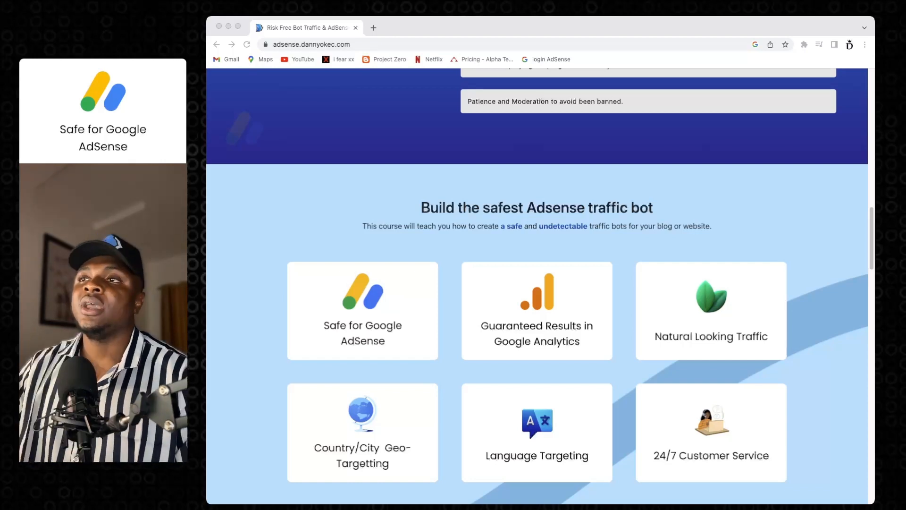
Step: Load youtube.com from the YouTube bookmark in the bookmarks bar
{"action": "left_click", "coordinate": [307, 44]}
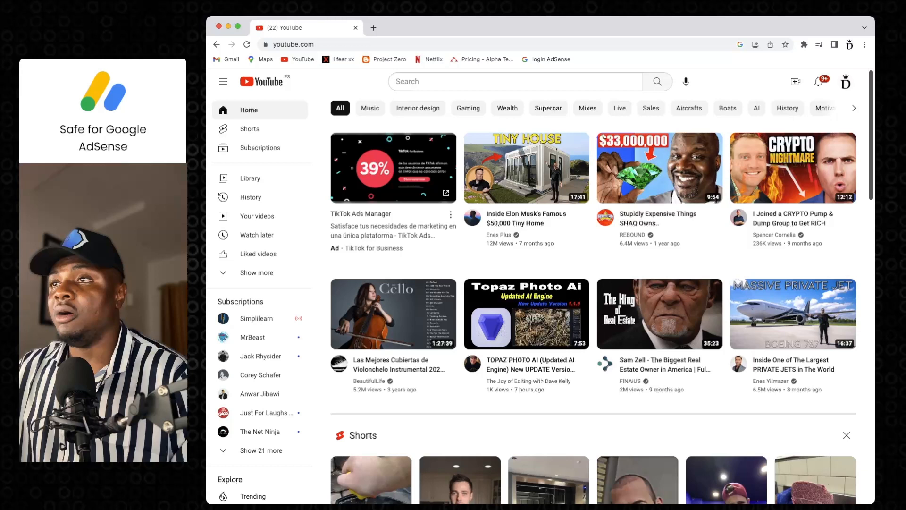
Step: Enter 'calm' into the YouTube search box to start a calm music search
{"action": "left_click", "coordinate": [516, 81]}
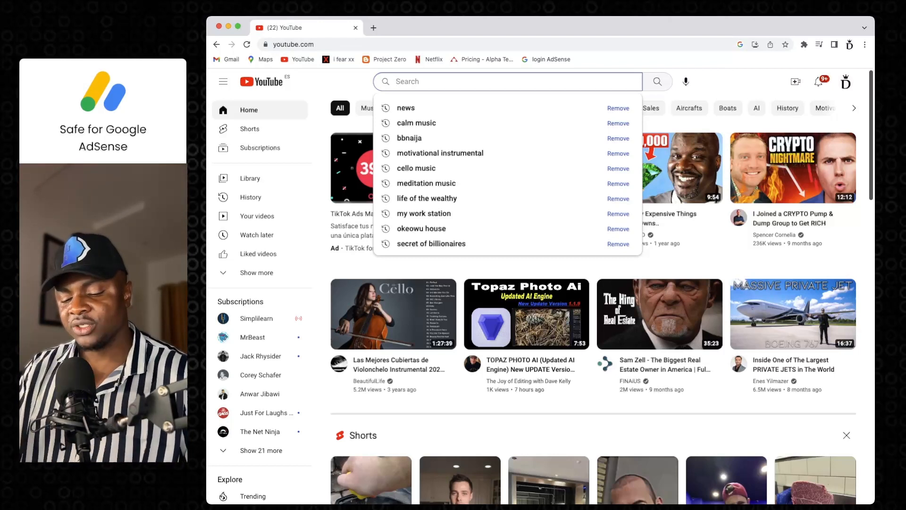
{"action": "type", "text": "calm music"}
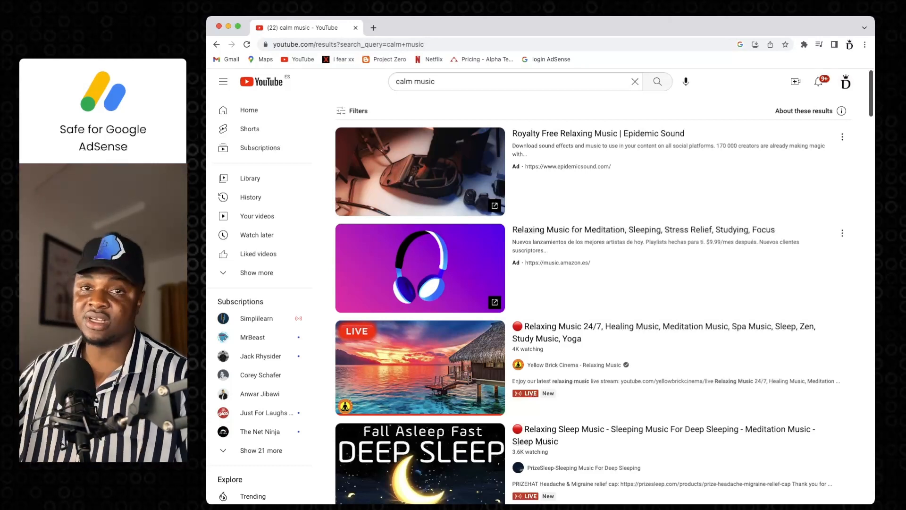
{"action": "scroll", "scroll_direction": "down", "scroll_amount": 3}
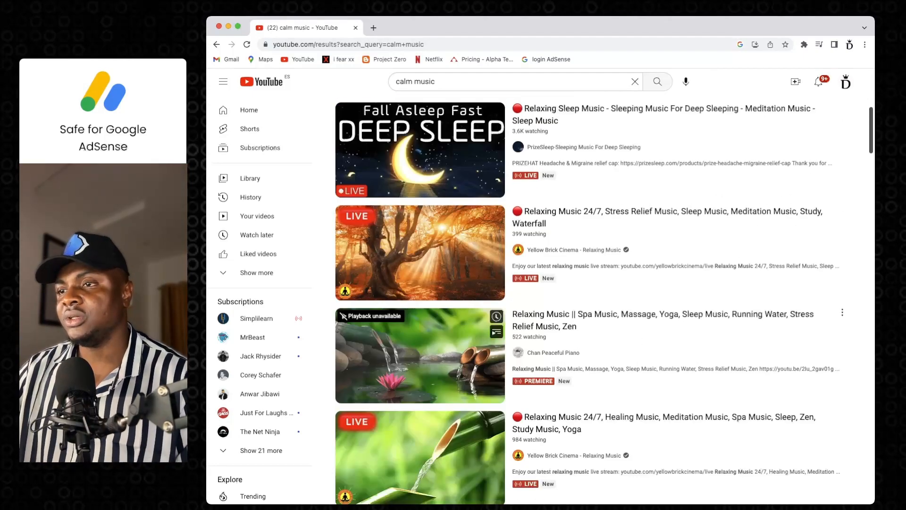
{"action": "scroll", "scroll_direction": "down", "scroll_amount": 3}
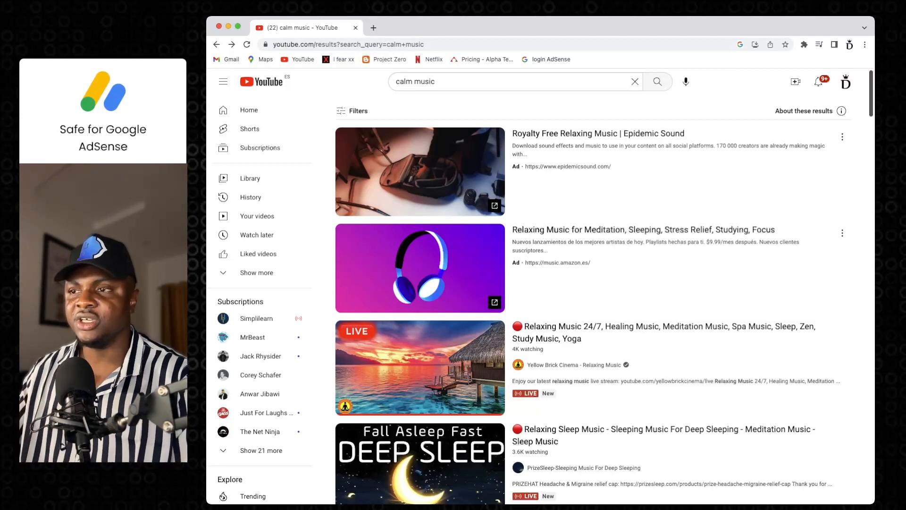
{"action": "scroll", "scroll_direction": "down", "scroll_amount": 3}
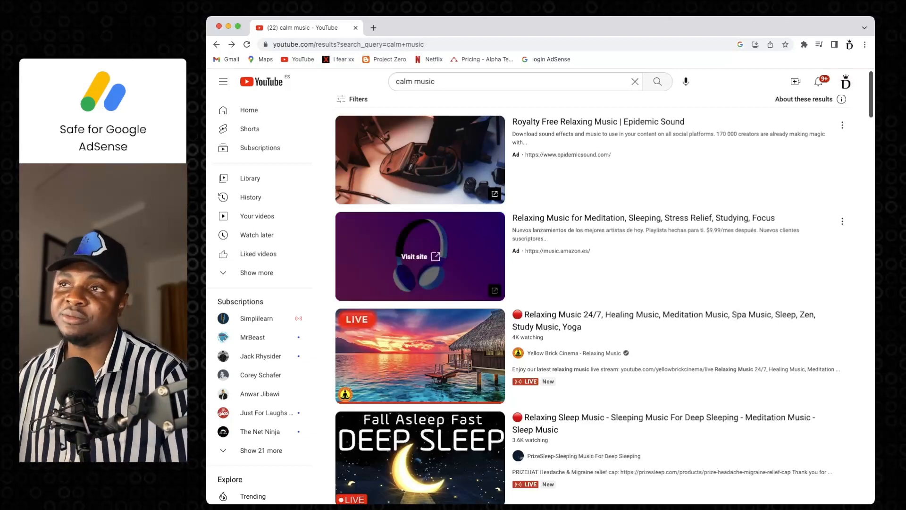
{"action": "scroll", "scroll_direction": "down", "scroll_amount": 3}
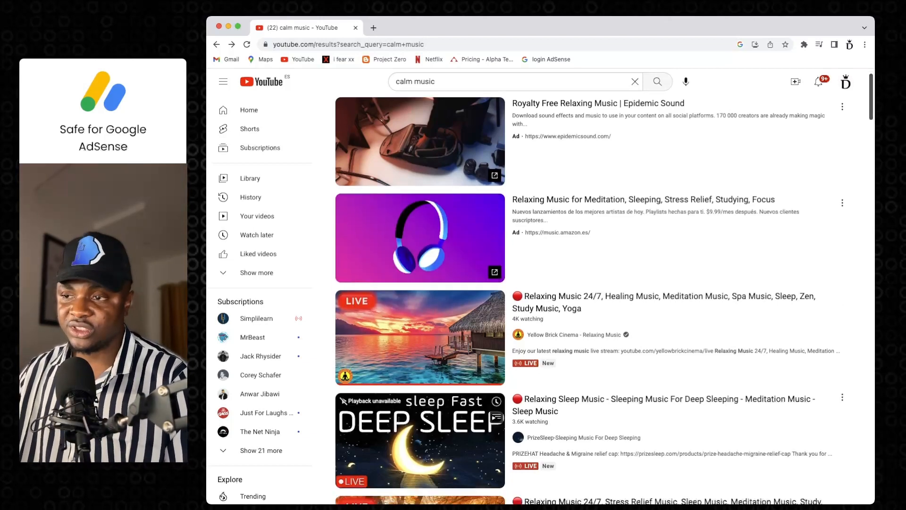
{"action": "scroll", "scroll_direction": "down", "scroll_amount": 3}
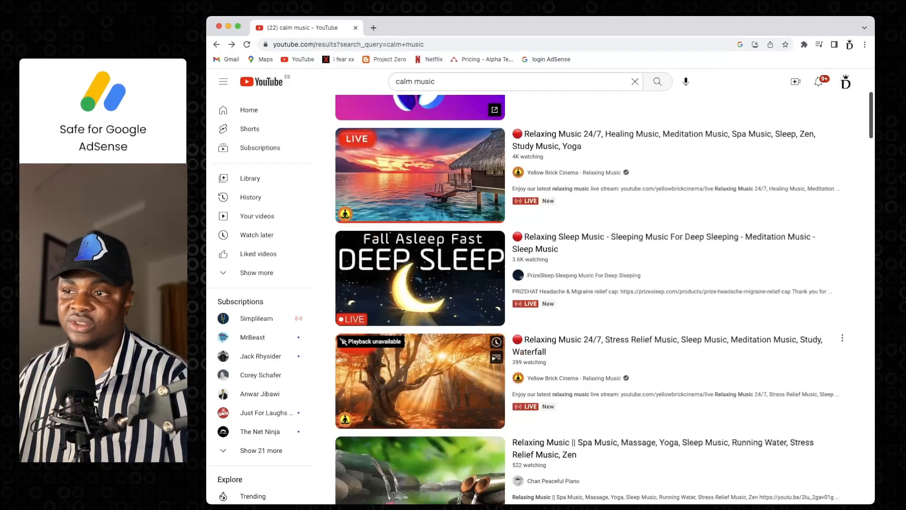
{"action": "scroll", "scroll_direction": "down", "scroll_amount": 3}
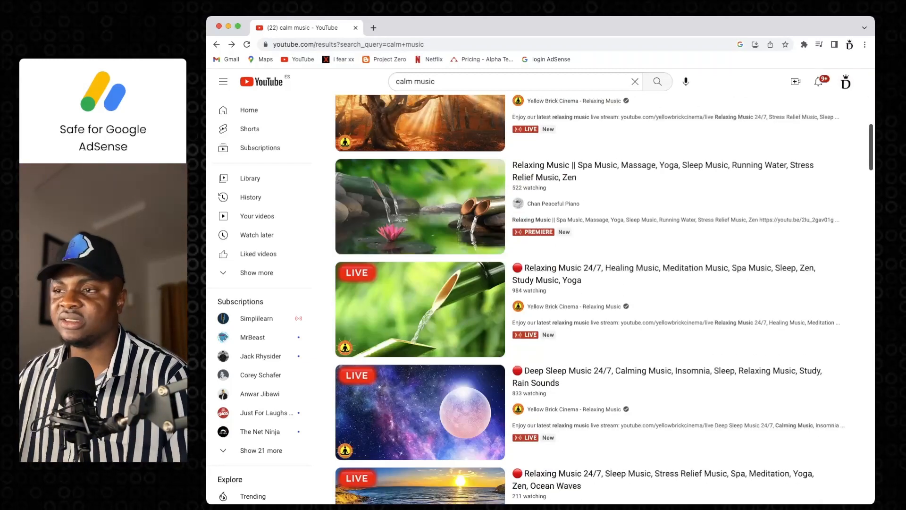
{"action": "scroll", "scroll_direction": "down", "scroll_amount": 3}
{"action": "type", "text": "news"}
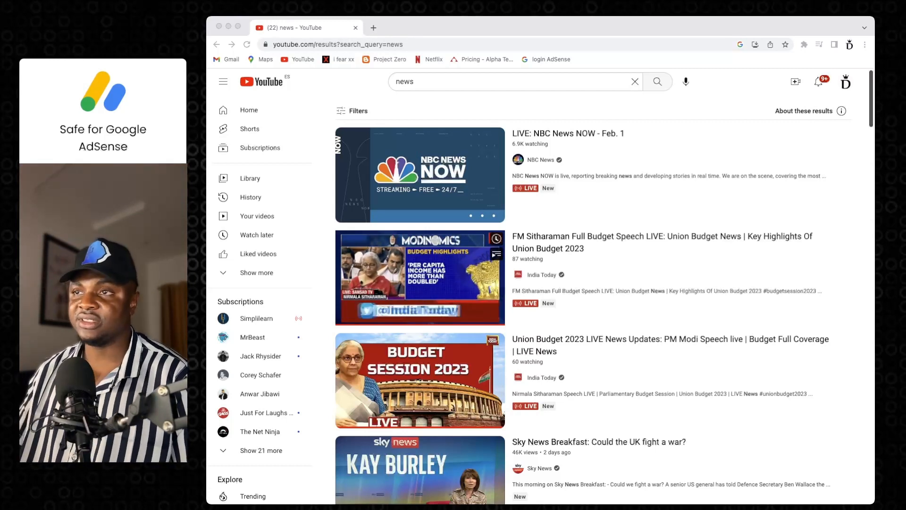
Step: Replace the news query with 'calm', pick the 'calm music' suggestion, and run the search
{"action": "left_click", "coordinate": [508, 82]}
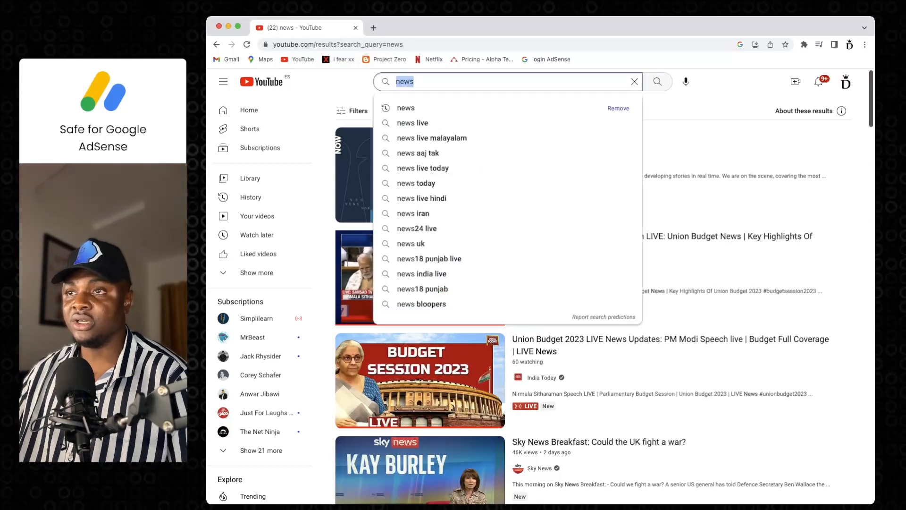
{"action": "type", "text": "calm"}
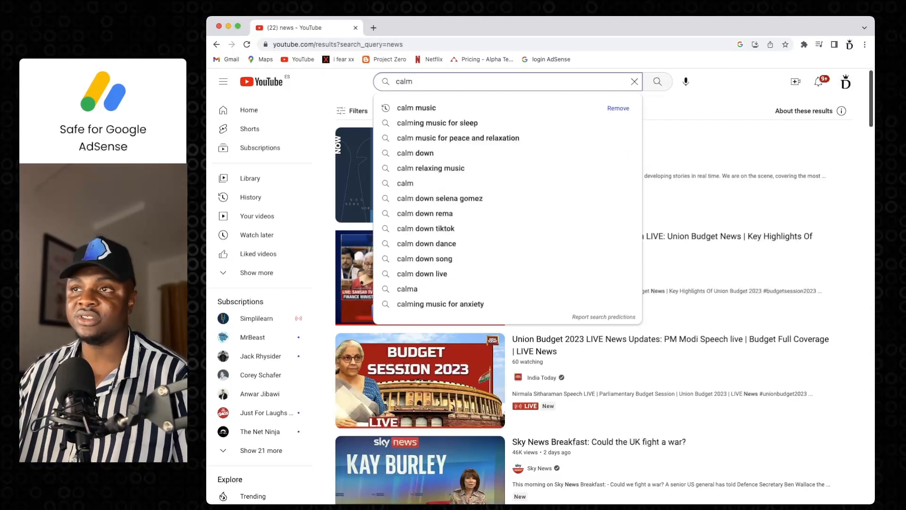
{"action": "left_click", "coordinate": [417, 108]}
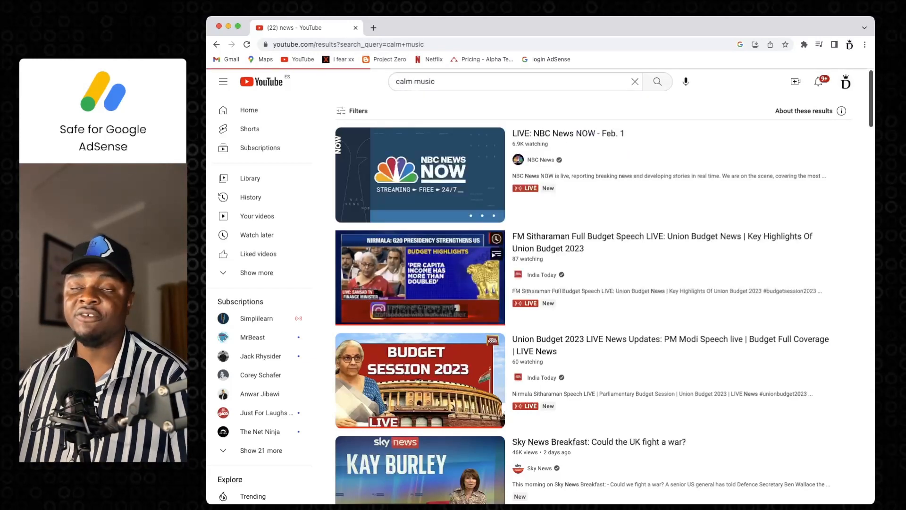
{"action": "left_click", "coordinate": [657, 82]}
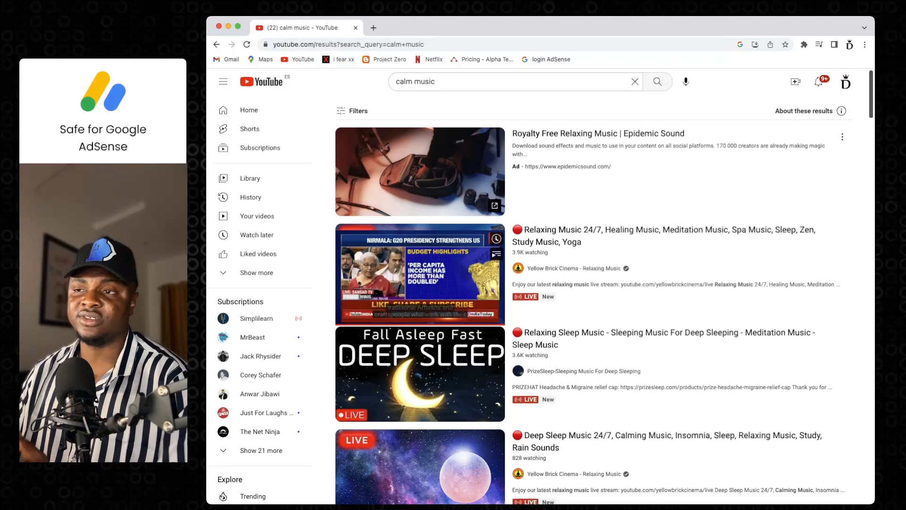